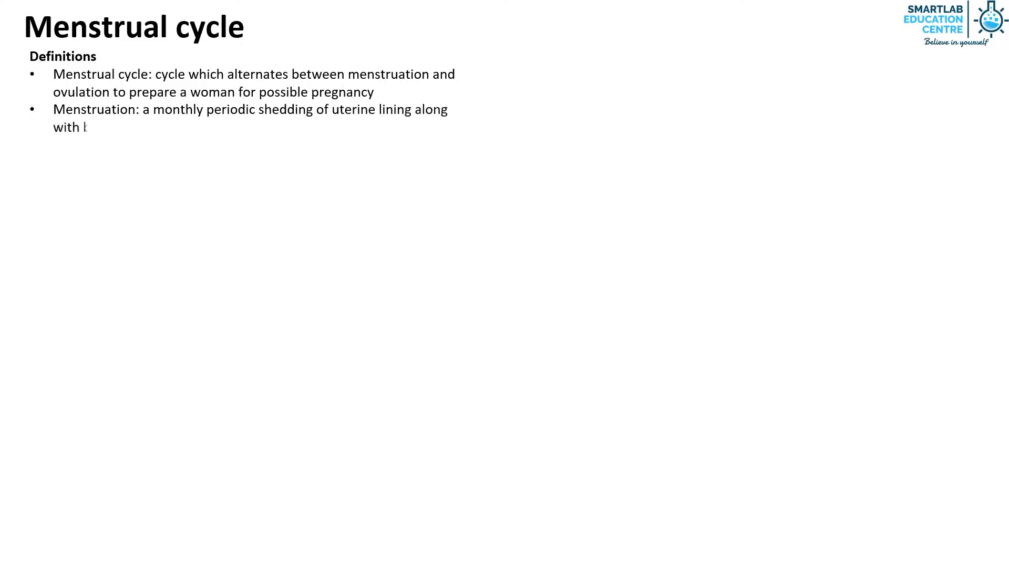
pyautogui.write('blood and unfertilised ovum through the vagina')
pyautogui.write('Fertilisat')
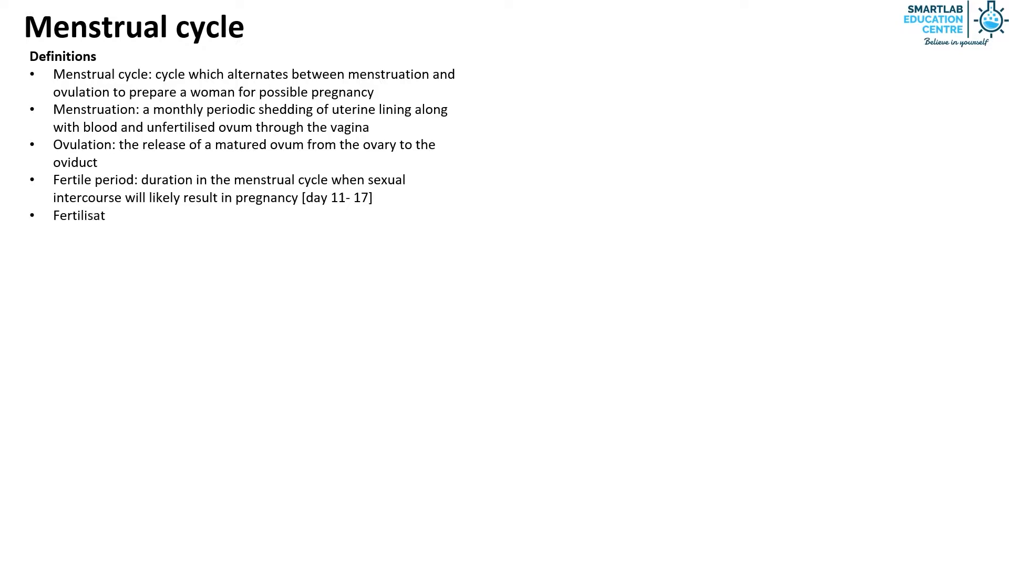
pyautogui.write('ion: process whereby the nucleus of male gamete fuses with')
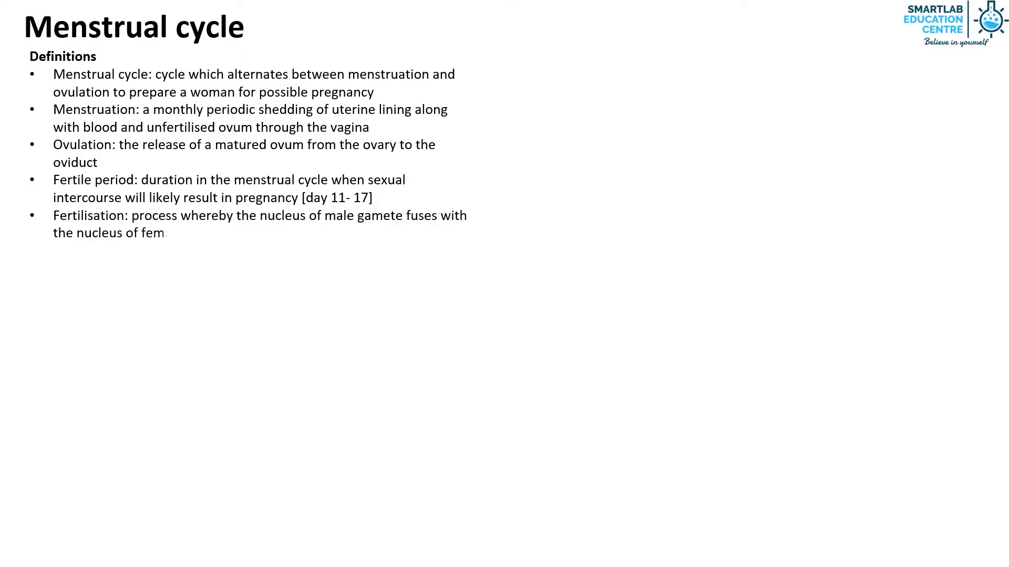
pyautogui.write('ale gamete to form a zygote and this occu')
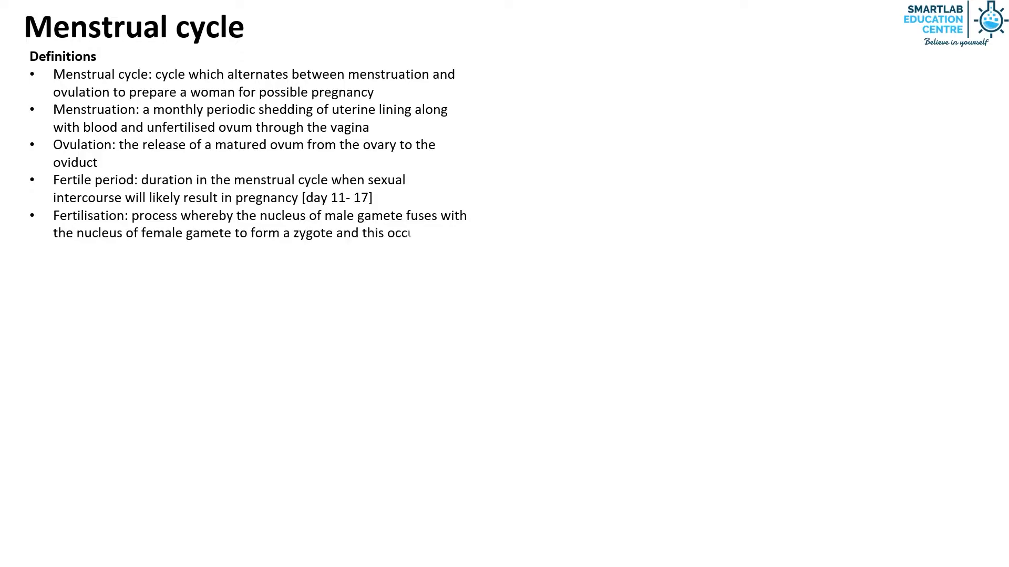
pyautogui.write('rs in the oviduct')
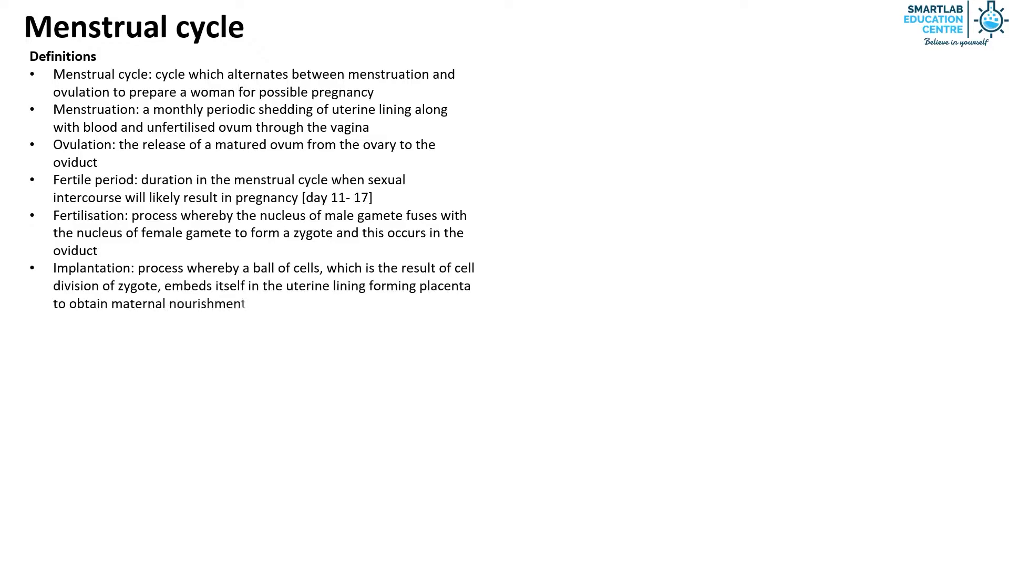
pyautogui.write('for growth. This occurs in the uterus.')
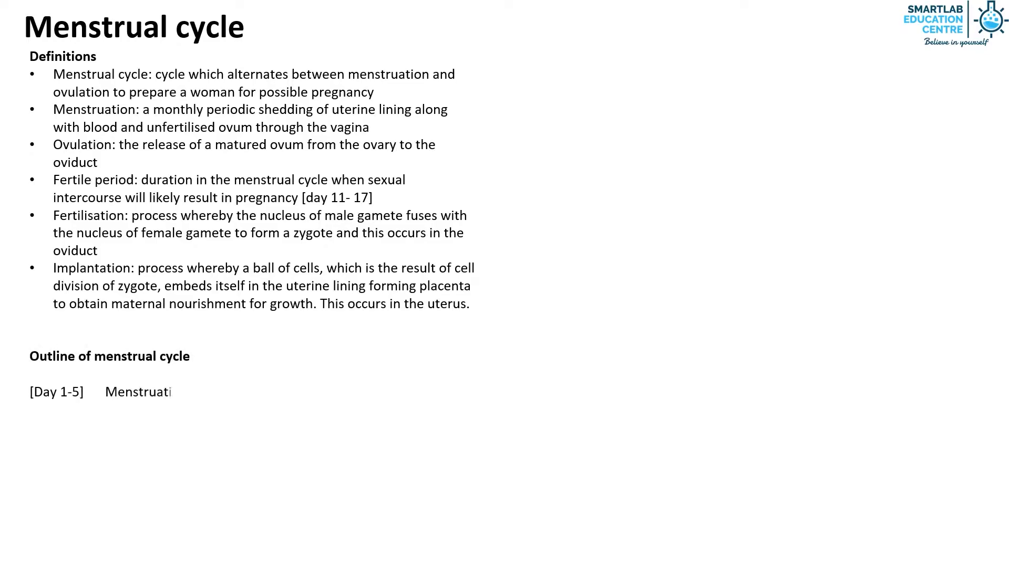
pyautogui.write('on')
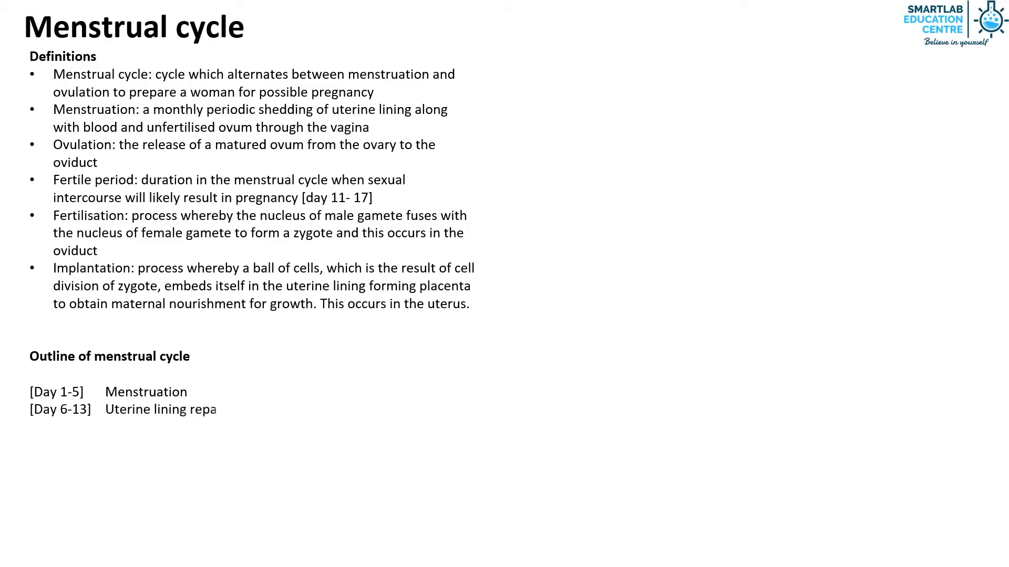
pyautogui.write('irs itself')
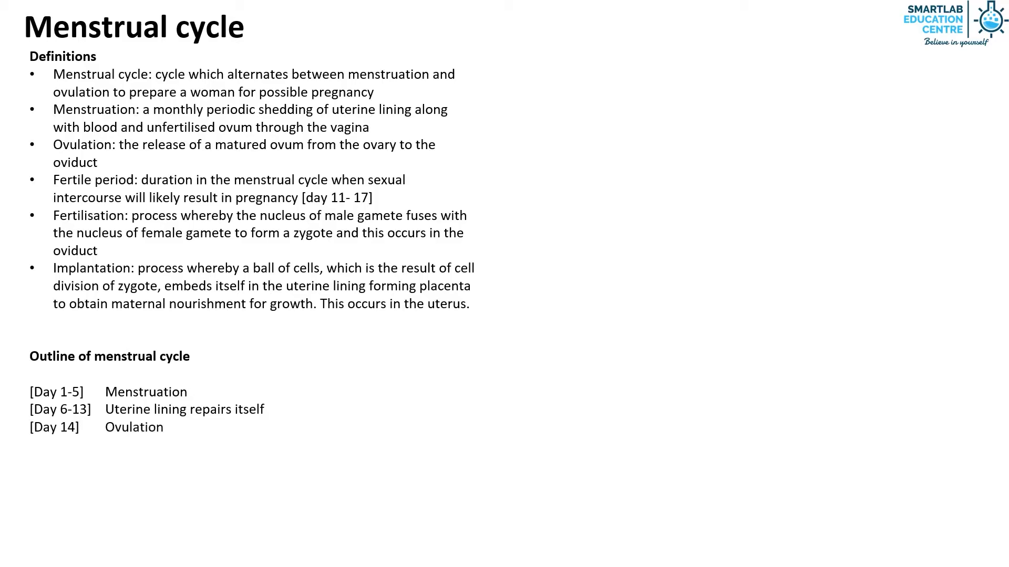
pyautogui.write('[Day 11-17')
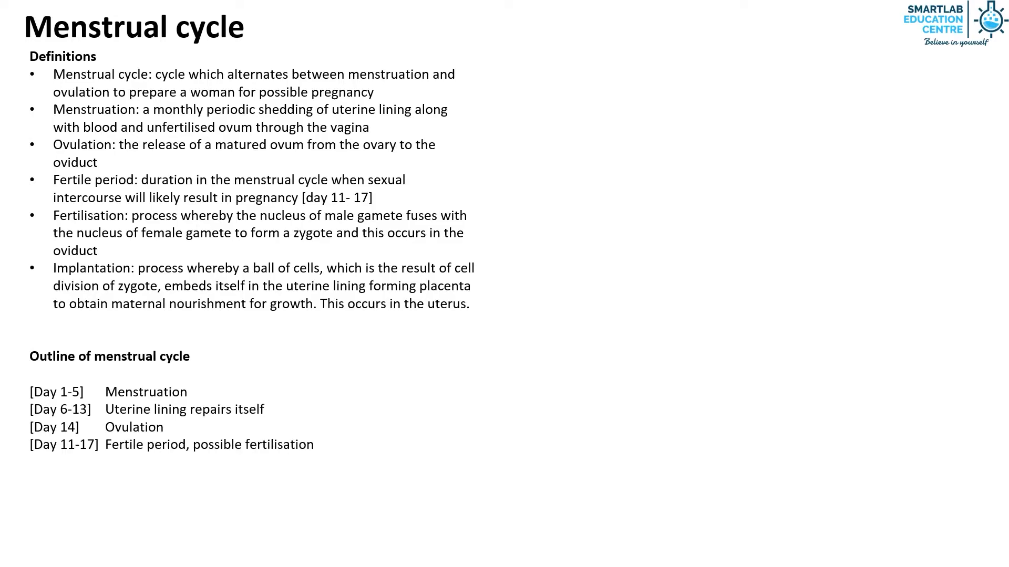
pyautogui.write('[Day 22-25]  Uterine lining is at its thickest and possible implantation')
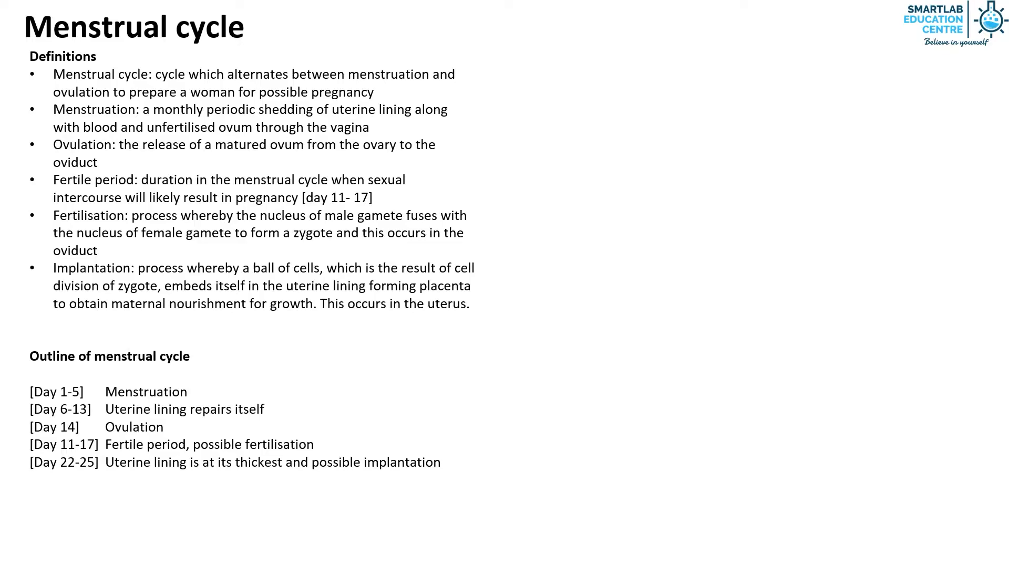
pyautogui.write('[Day 28]\tEstrogen a')
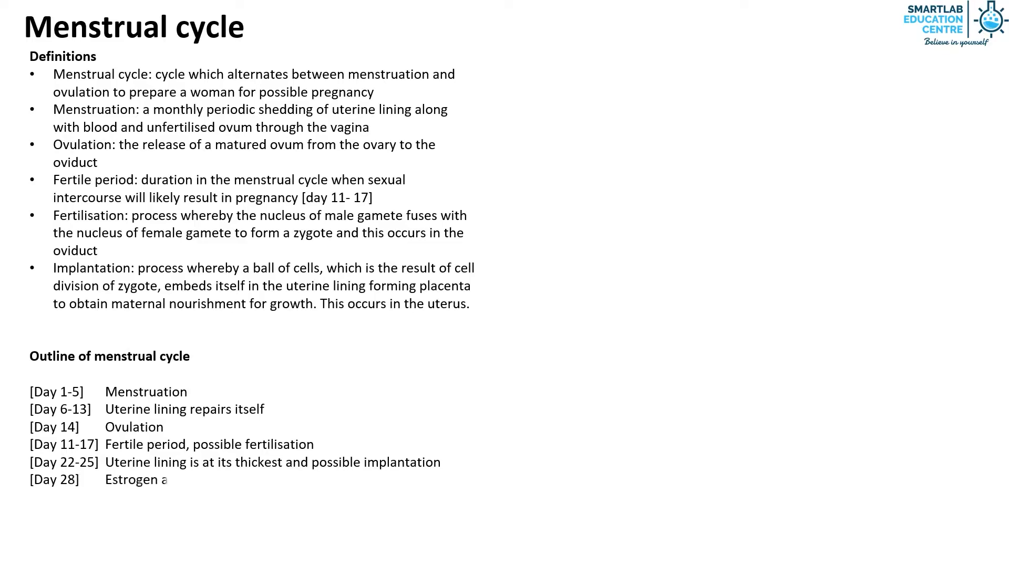
pyautogui.write('and progesterone levels plunges')
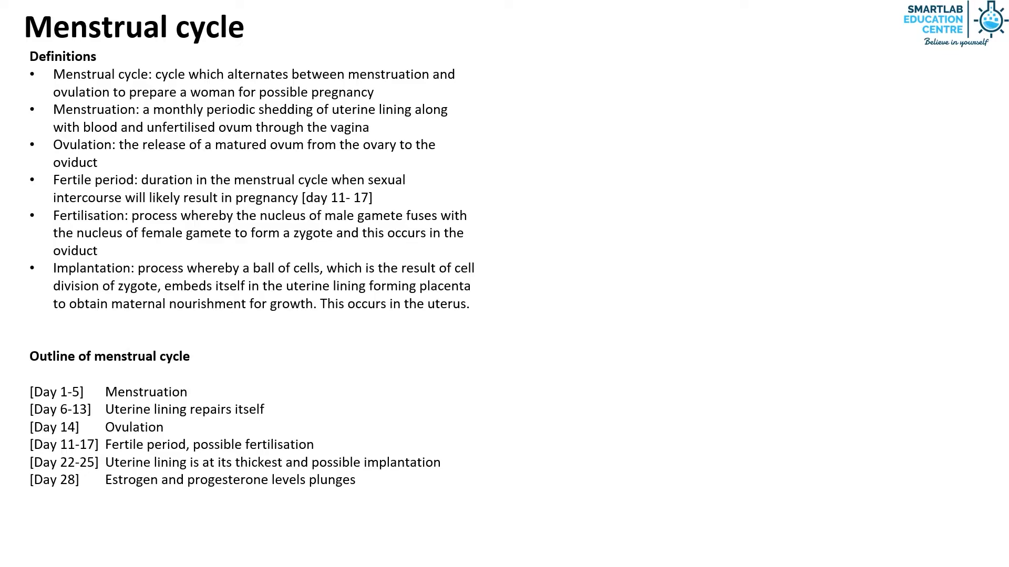
pyautogui.write('Ut')
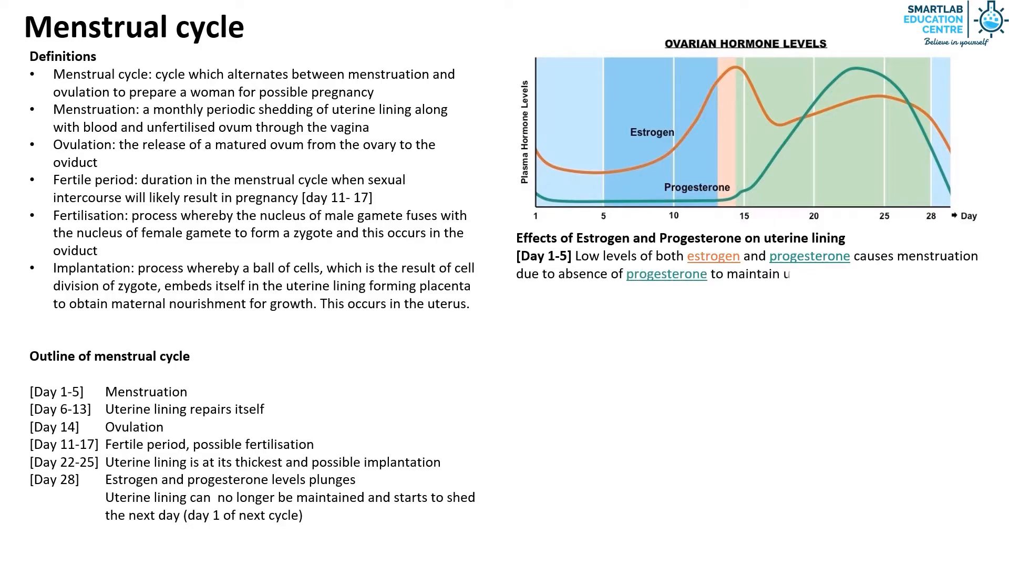
pyautogui.write('terine lining')
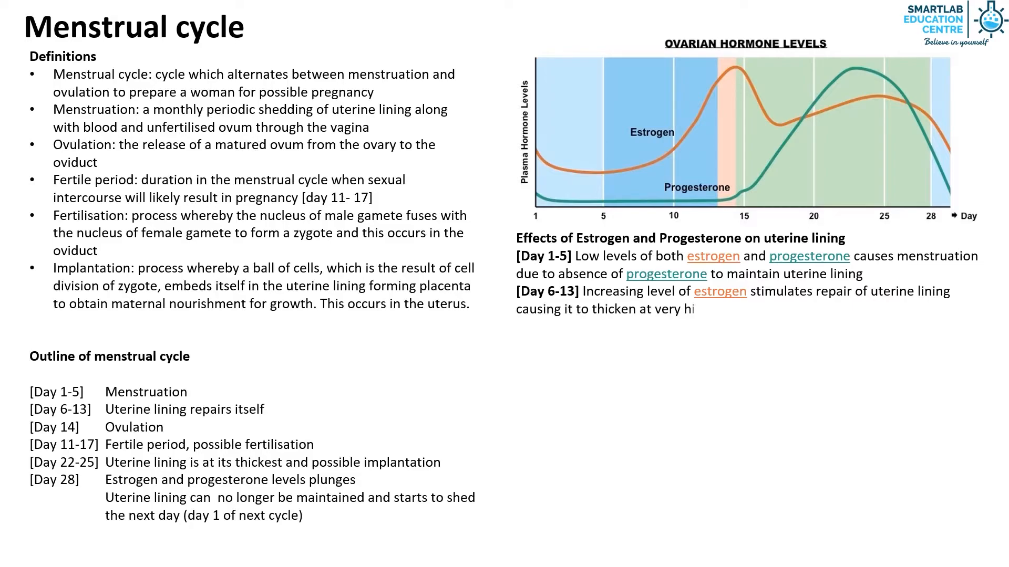
pyautogui.write('gh rate')
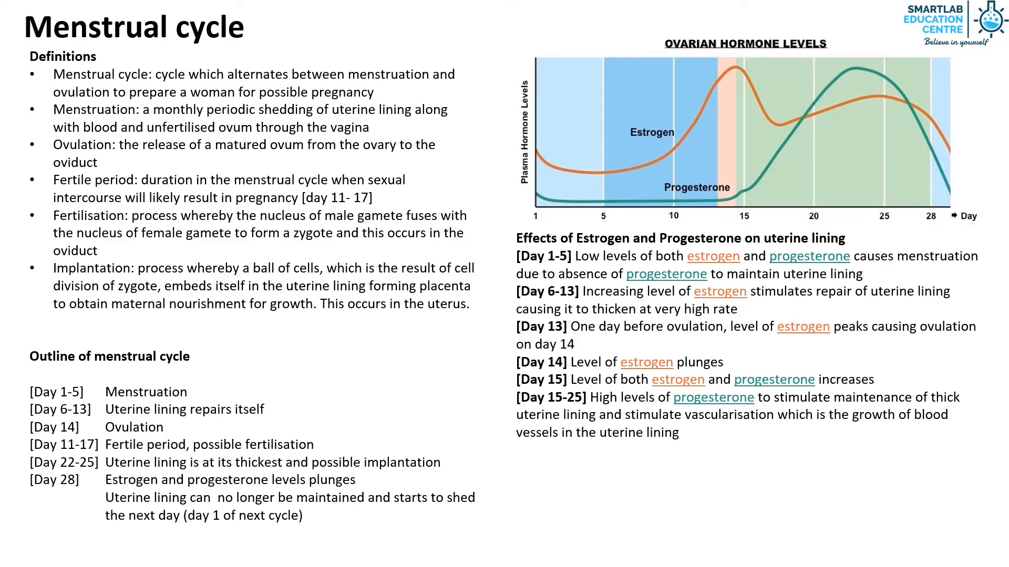
pyautogui.write('[Day 22-25] Levels of estrogen and progesterone peaks causing uterine lining')
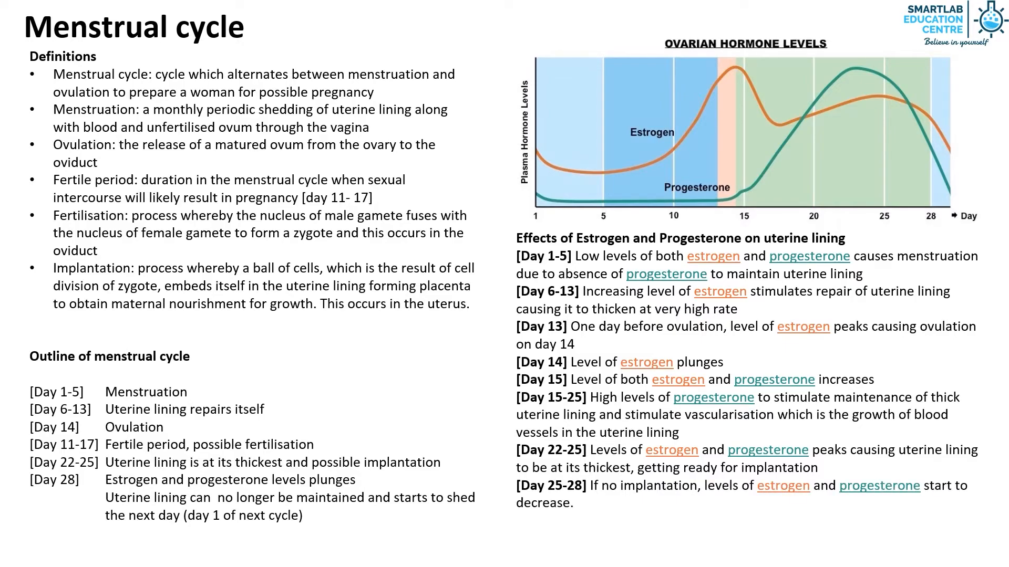
pyautogui.write('Uterine lining is not maintained, giving way to start of next cycle.')
pyautogui.write('If there is implantation, levels of estrogen and progesterone will continue to st')
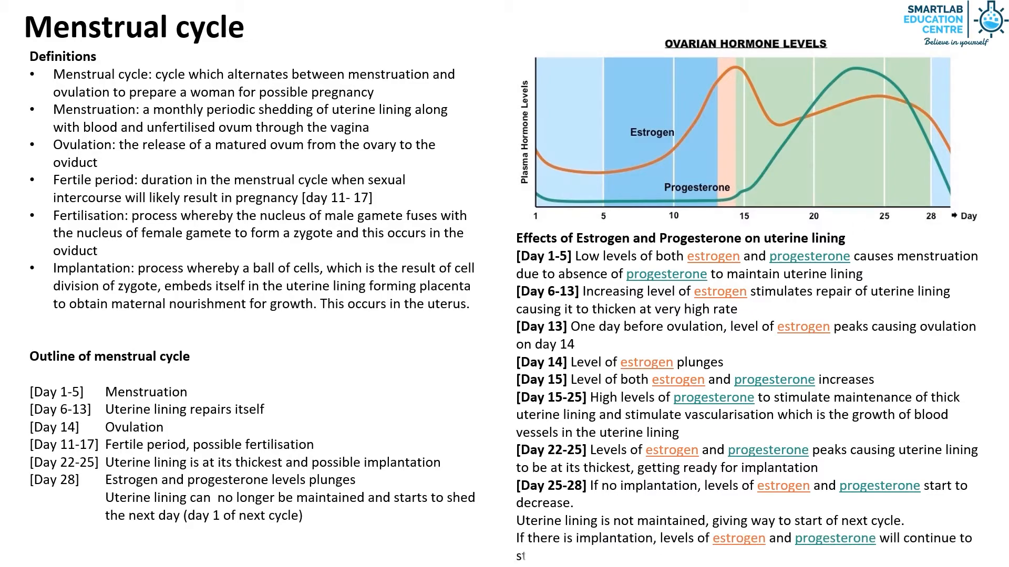
pyautogui.scroll(-3)
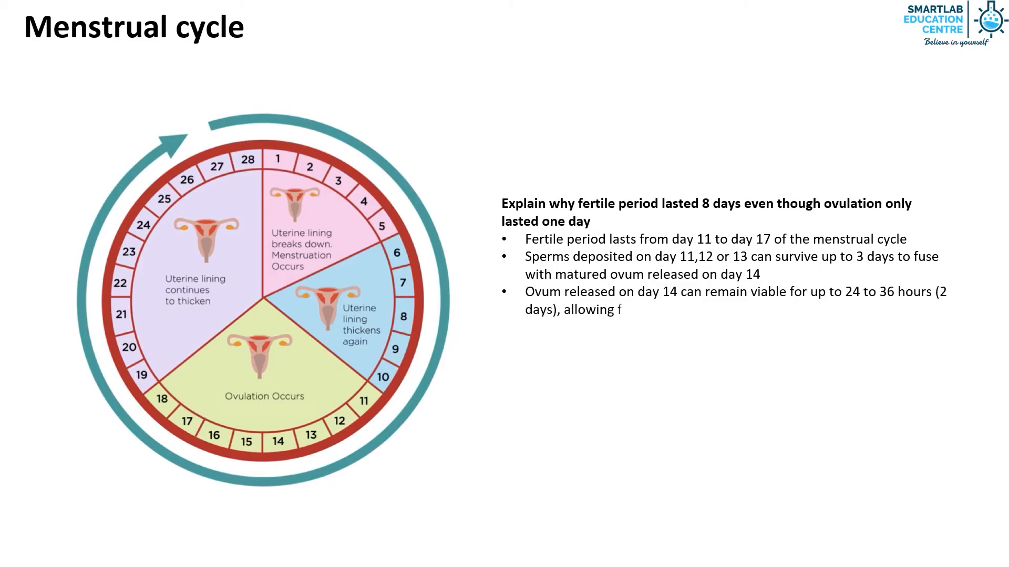
pyautogui.write('fertilisation to occur even when sperm')
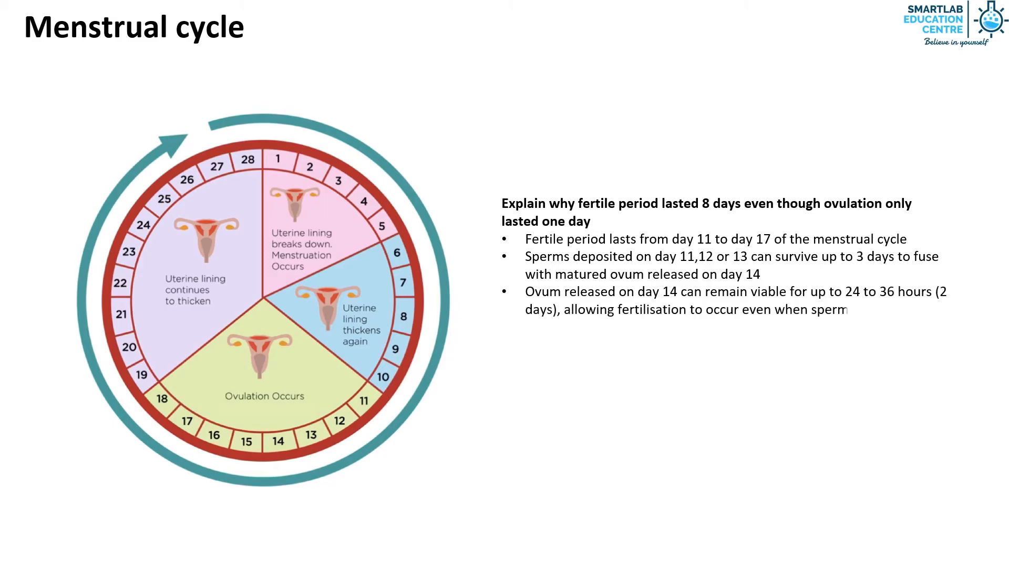